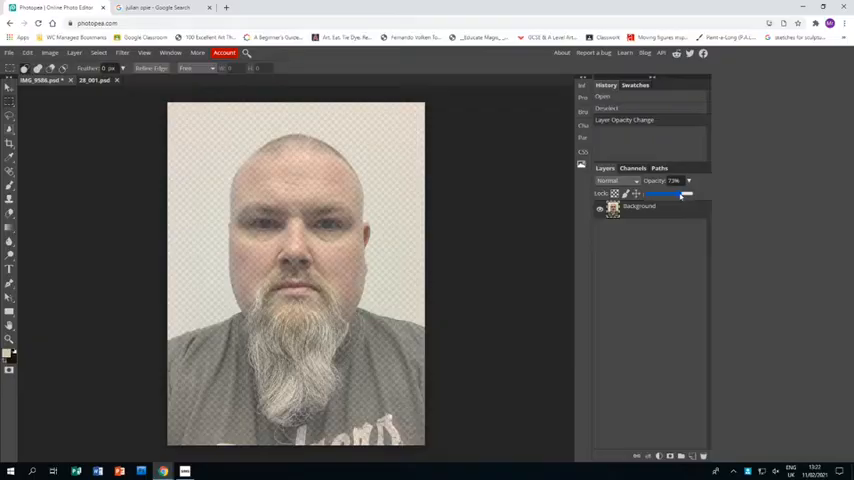
Fade the bearded man's photo layer to partial opacity
drag(665, 193, 680, 193)
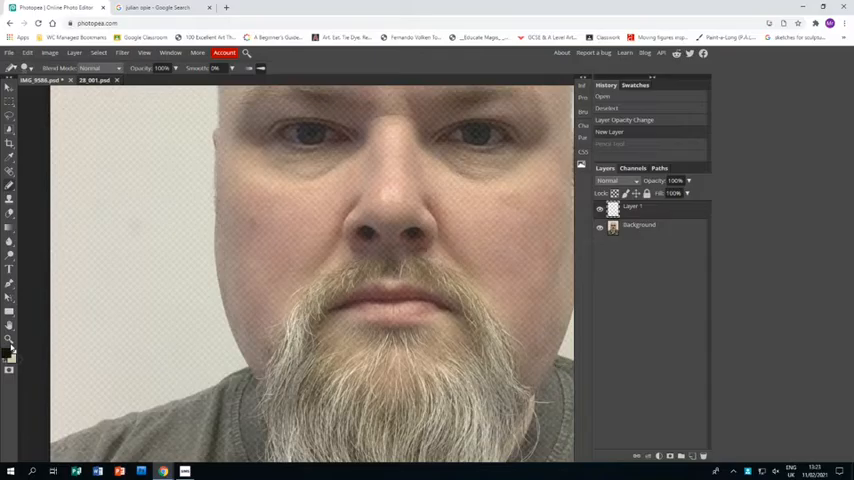
Trace a thick black pencil outline over the head's left side, top, and down the face
click(248, 365)
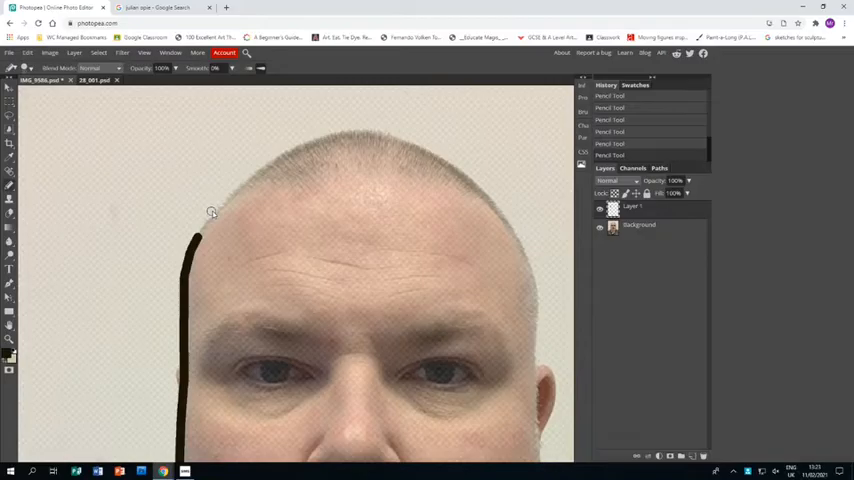
drag(200, 225, 420, 150)
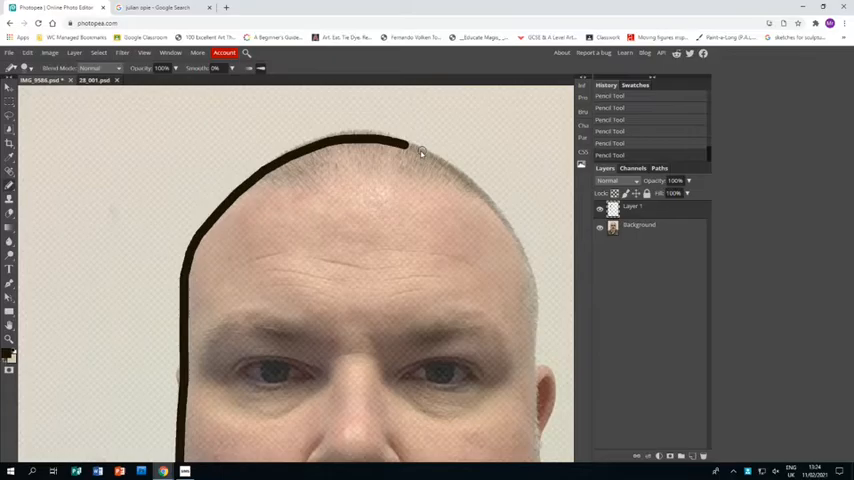
drag(410, 145, 530, 270)
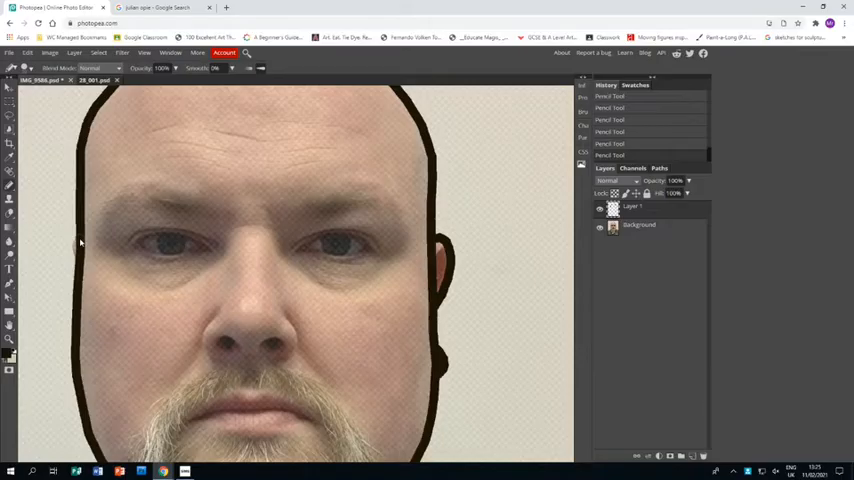
drag(80, 245, 70, 338)
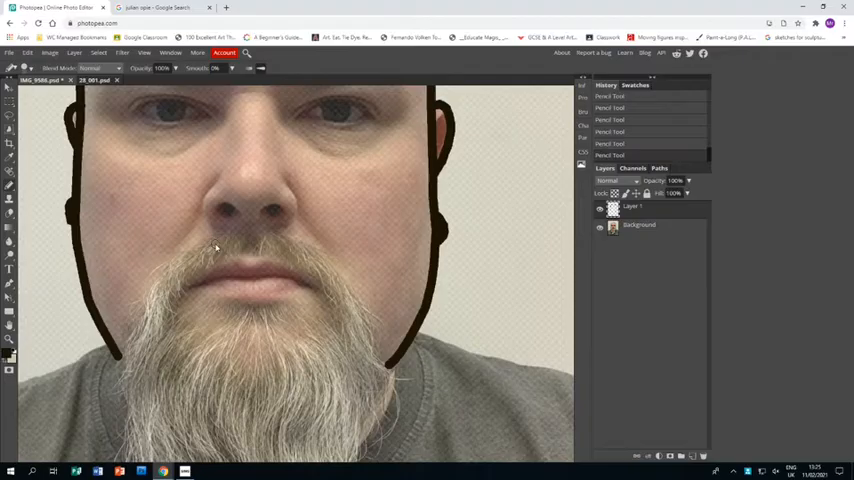
Trace the jawline around the beard and start the moustache line above the lip
drag(238, 238, 123, 385)
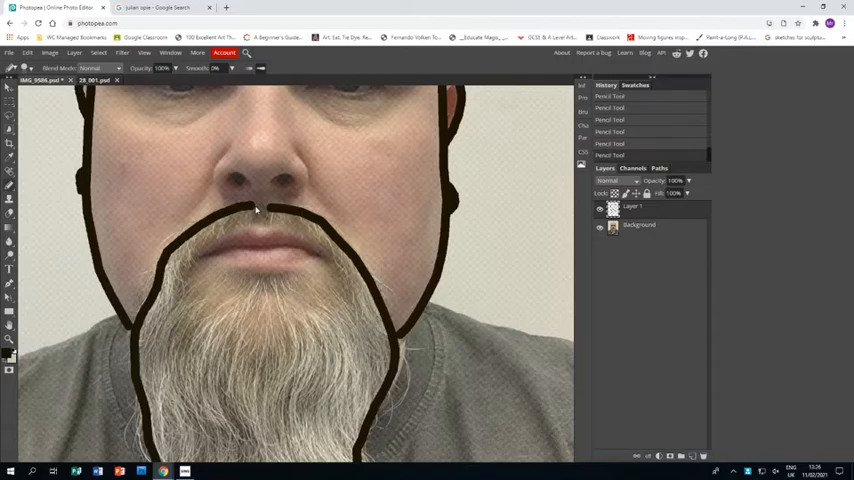
drag(260, 207, 200, 243)
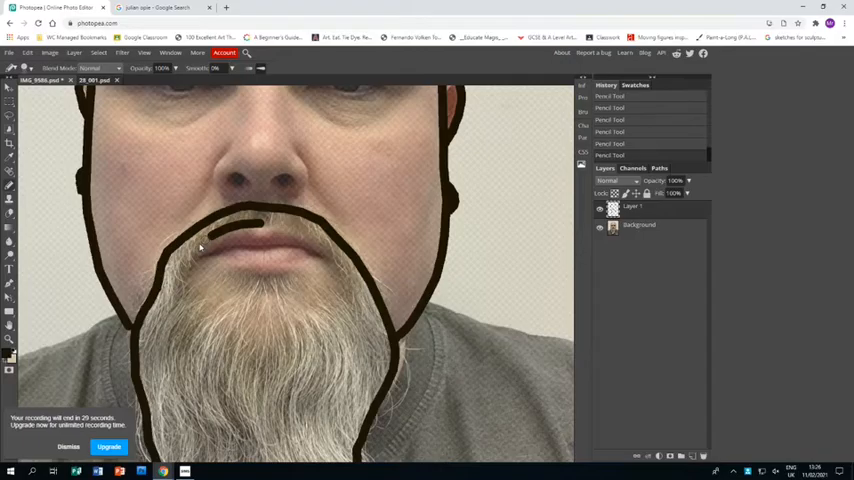
Draw a closed black loop around the mouth inside the beard
drag(195, 245, 330, 295)
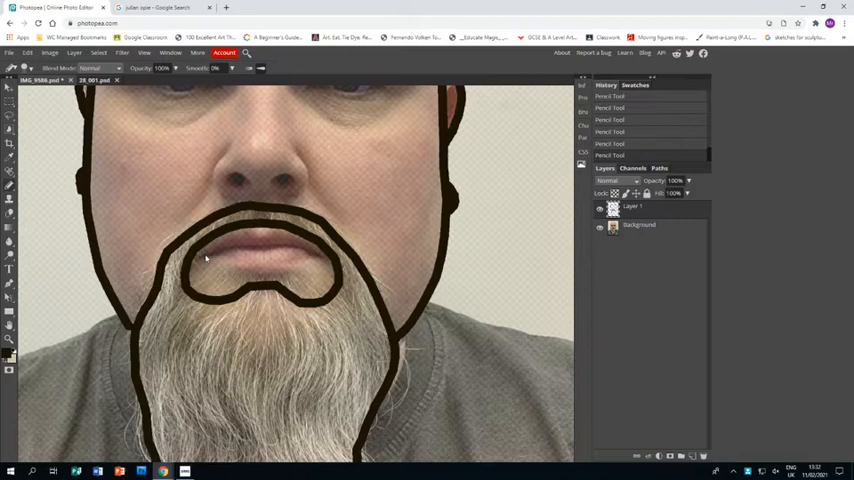
drag(205, 256, 308, 257)
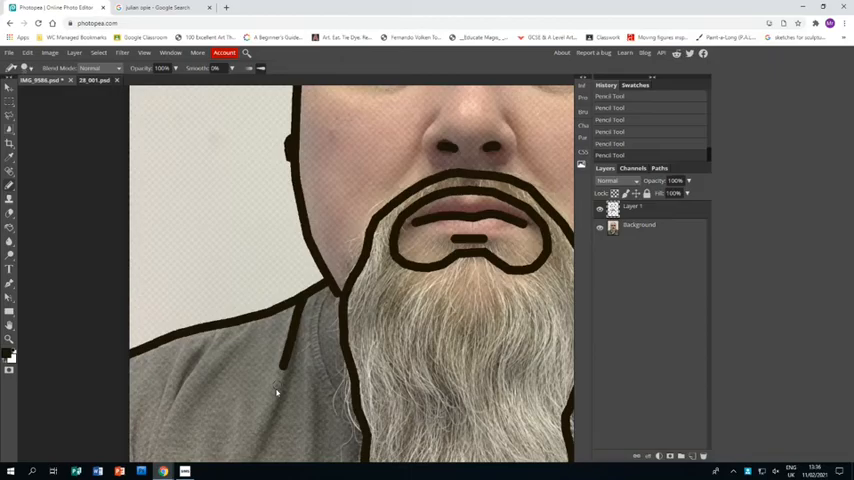
Scroll the canvas down toward the shoulders and shirt
scroll(down, 3)
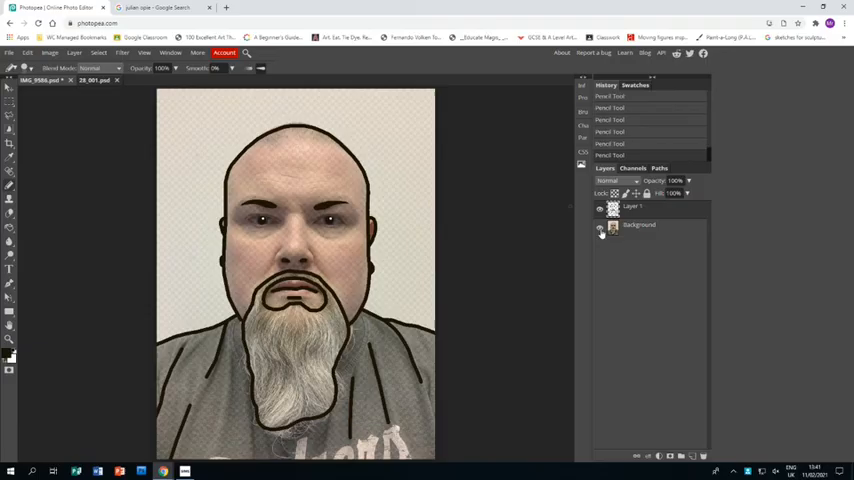
Hide the photo layer so only the line drawing shows on transparency
click(599, 224)
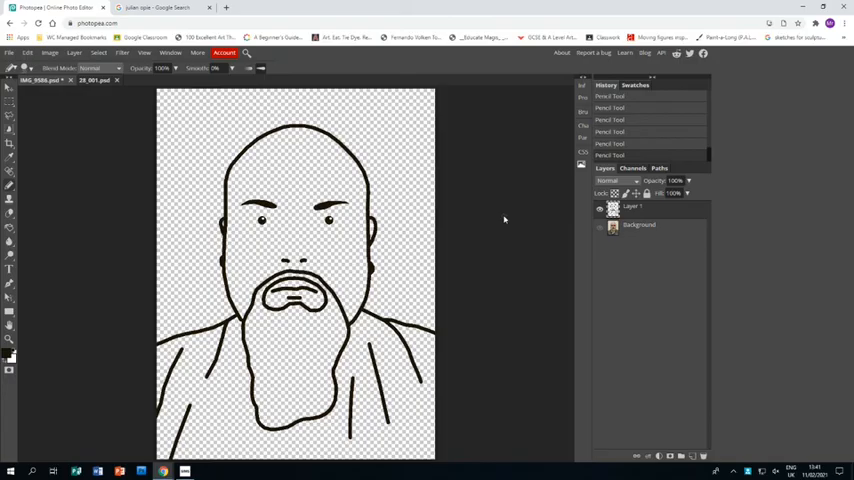